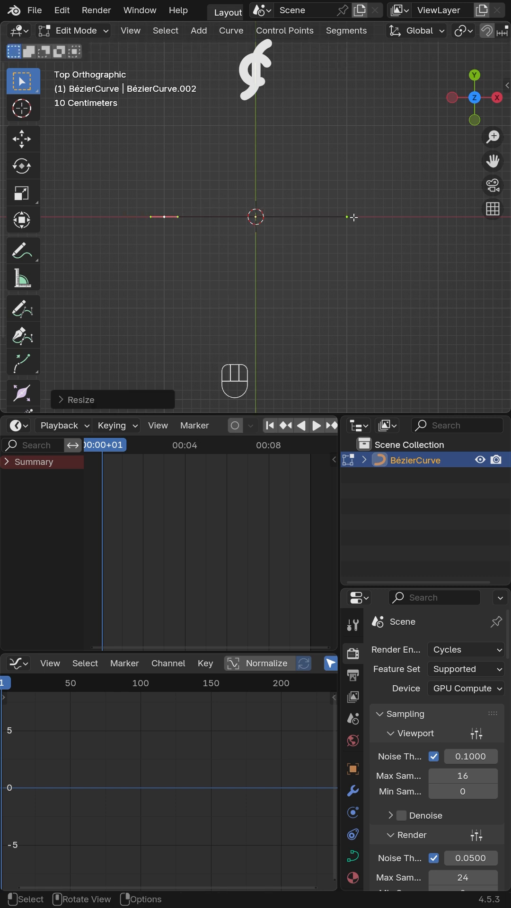
Subdivide the curve and offset alternating points into a wave, then give it a round bevel depth of 0.047 m.
{"action": "key", "text": "s"}
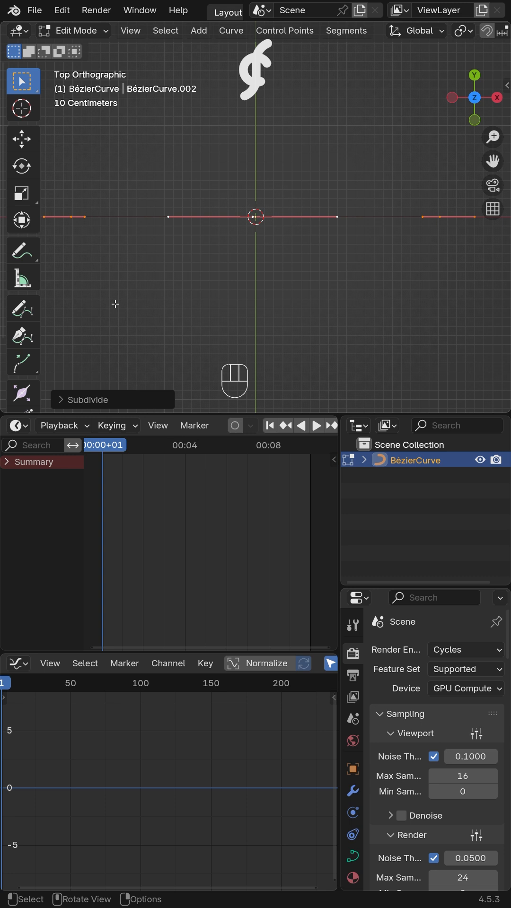
{"action": "left_click", "coordinate": [83, 399]}
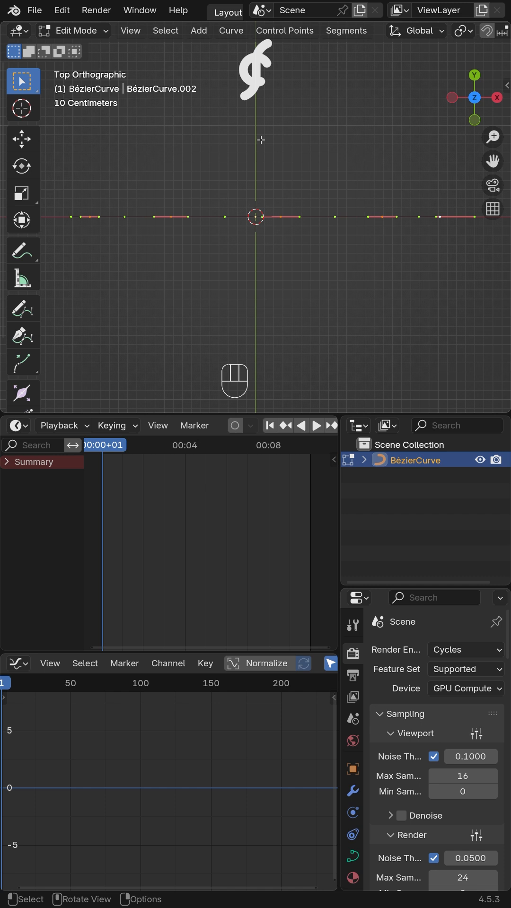
{"action": "key", "text": "Tab"}
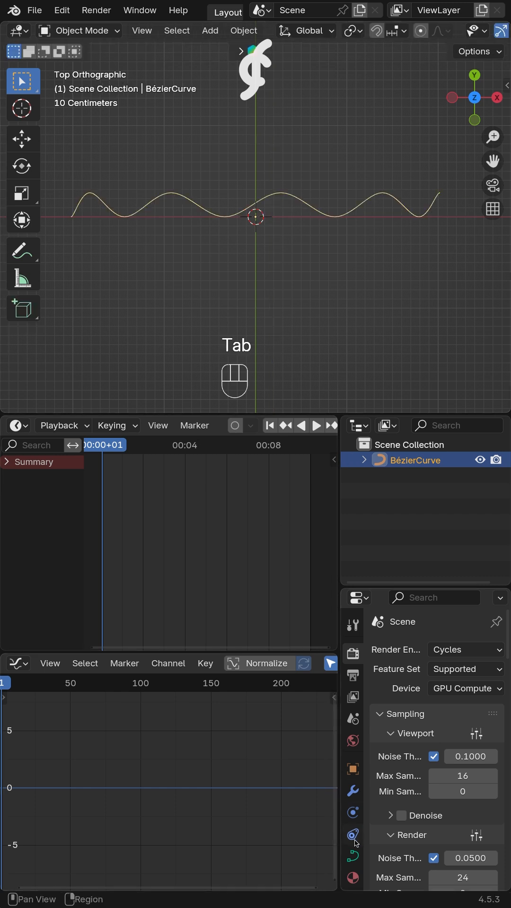
{"action": "key", "text": "ctrl+z"}
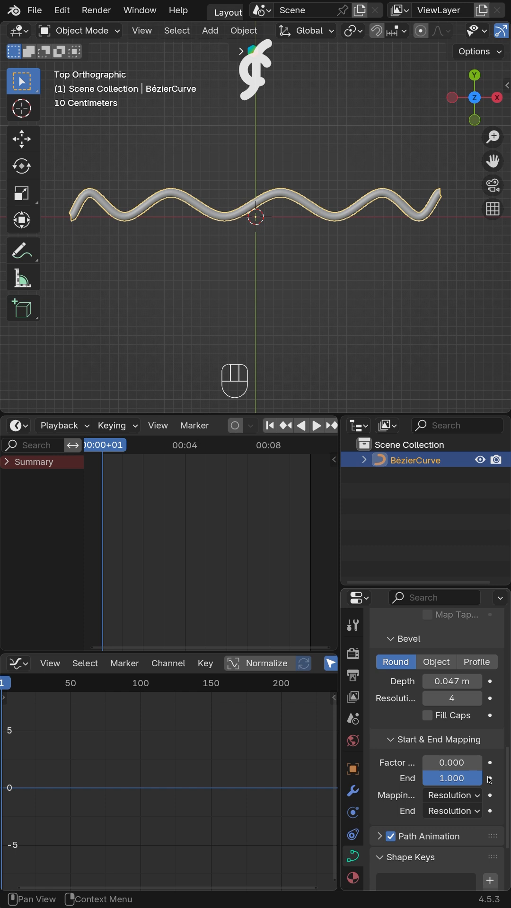
Keyframe the Start & End Mapping Factor so the tube grows along the wave on playback.
{"action": "left_click", "coordinate": [316, 425]}
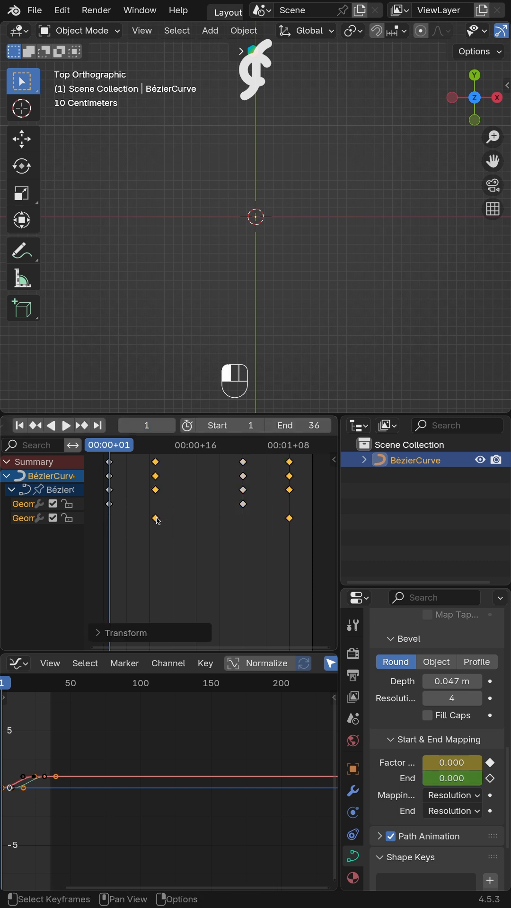
{"action": "key", "text": "space"}
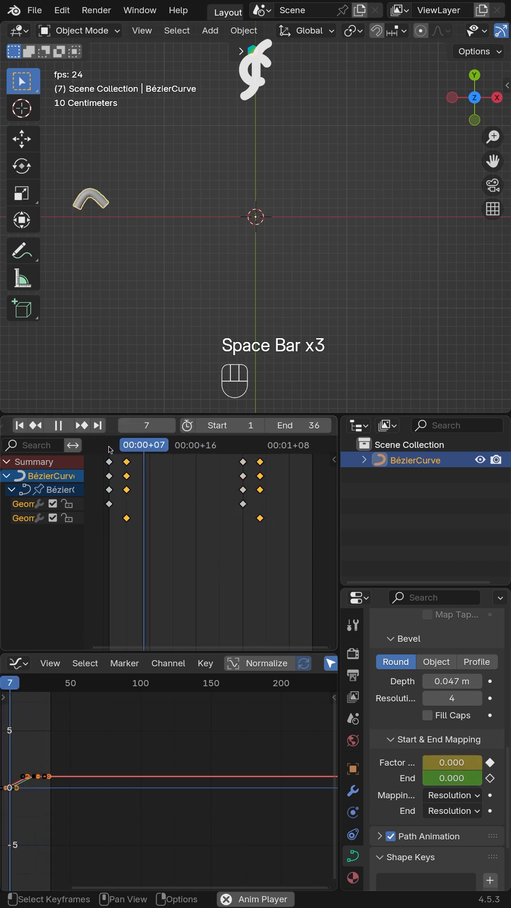
{"action": "key", "text": "space"}
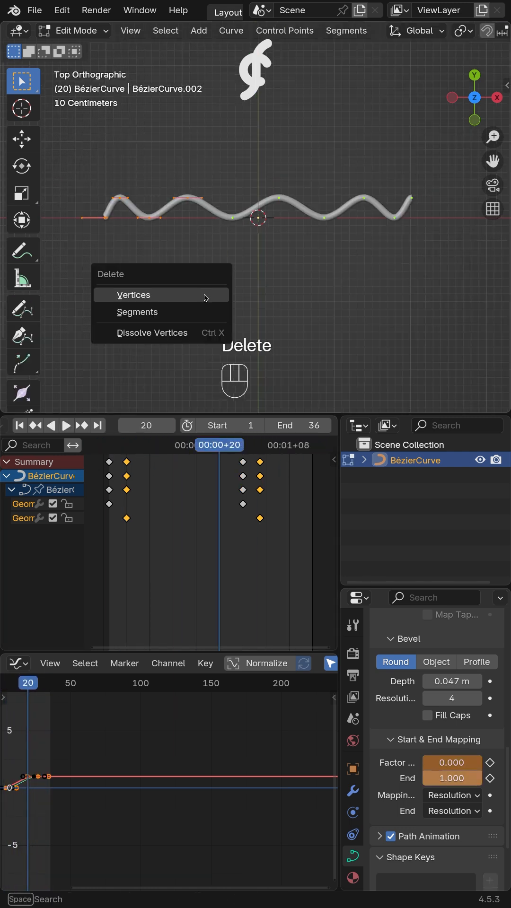
Delete most points and flatten the rest into a short straight stroke placed left of the centre.
{"action": "left_click", "coordinate": [133, 295]}
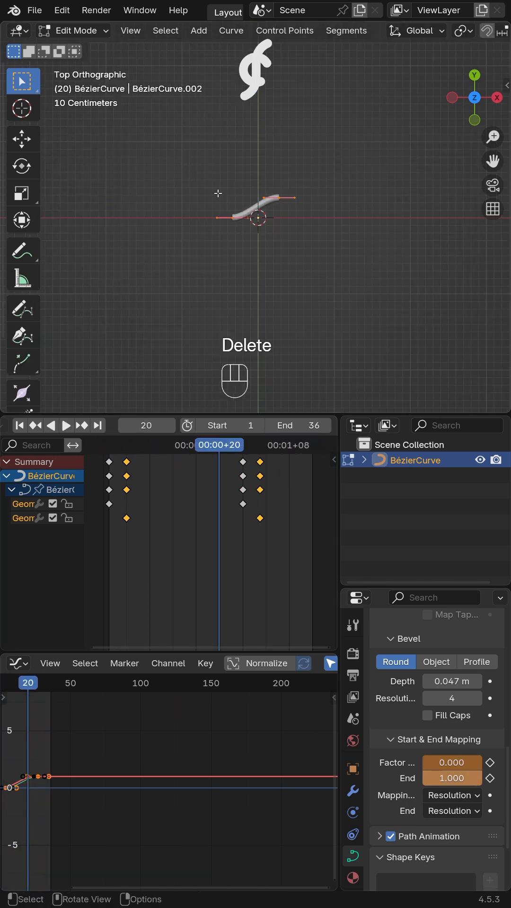
{"action": "key", "text": "g"}
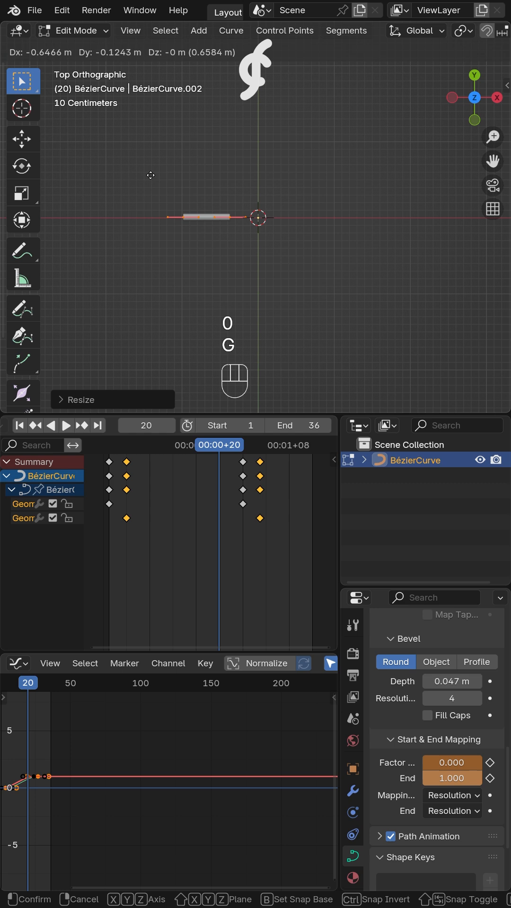
{"action": "left_click", "coordinate": [288, 181]}
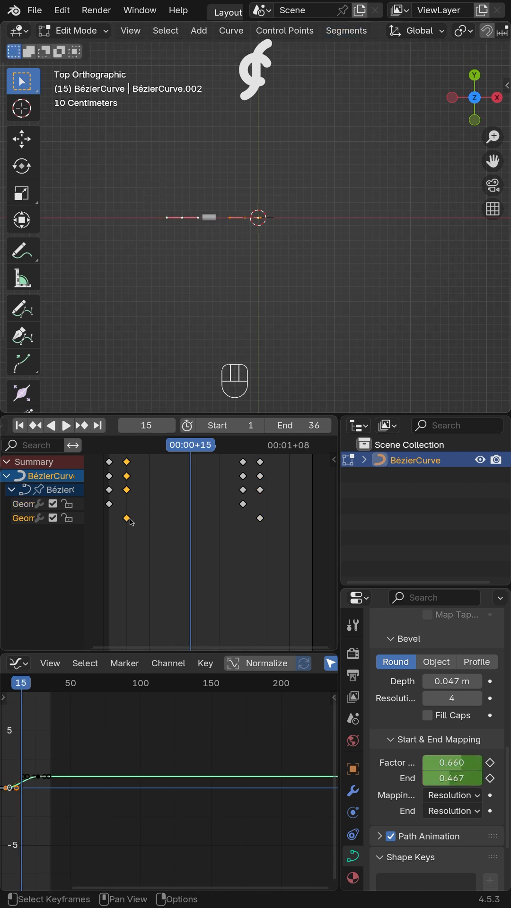
Duplicate the stroke into upright arms and rotate further copies around the origin pivot into a radiating cross.
{"action": "key", "text": "s"}
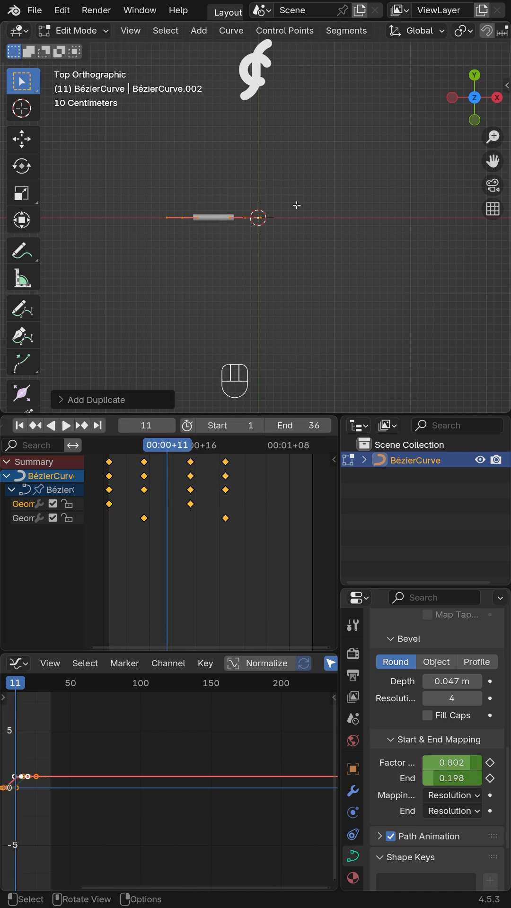
{"action": "key", "text": "g"}
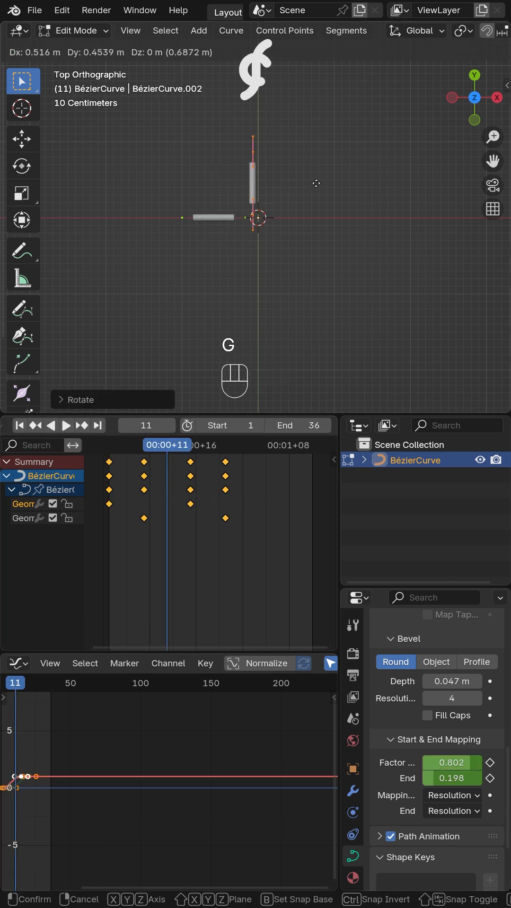
{"action": "left_click", "coordinate": [463, 30]}
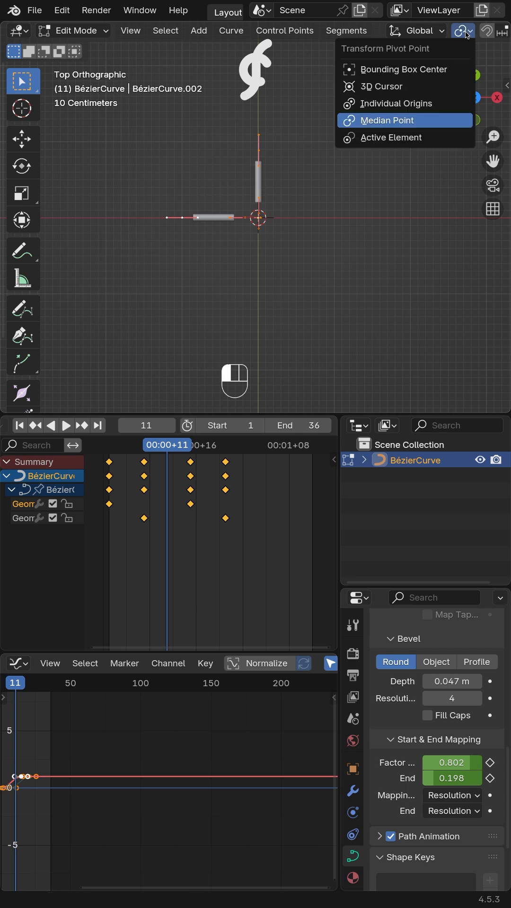
{"action": "key", "text": "r"}
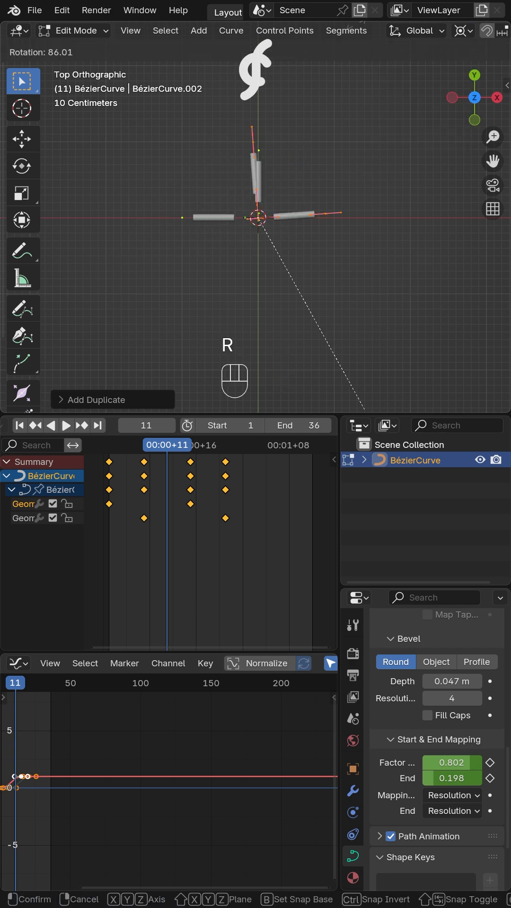
{"action": "key", "text": "space"}
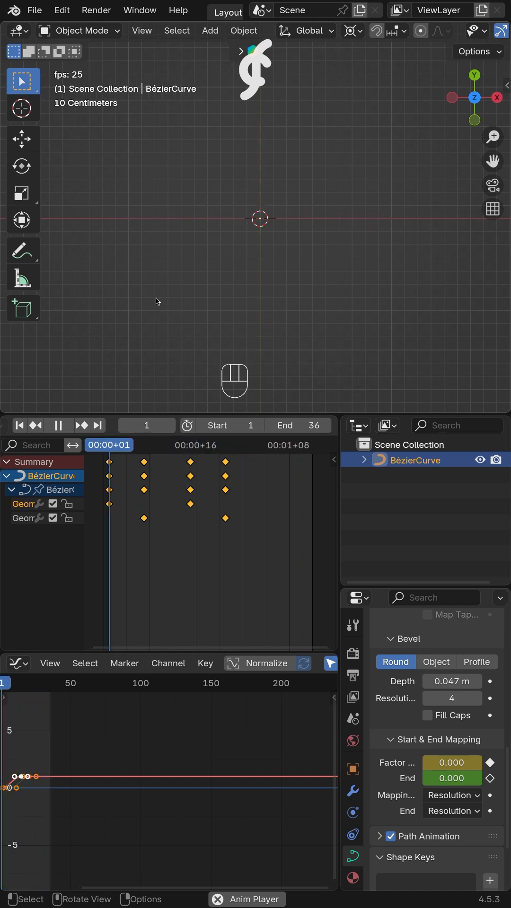
Extrude the curve end, curl and shrink it into a loop, then lift the end along Z from the back view.
{"action": "key", "text": "X"}
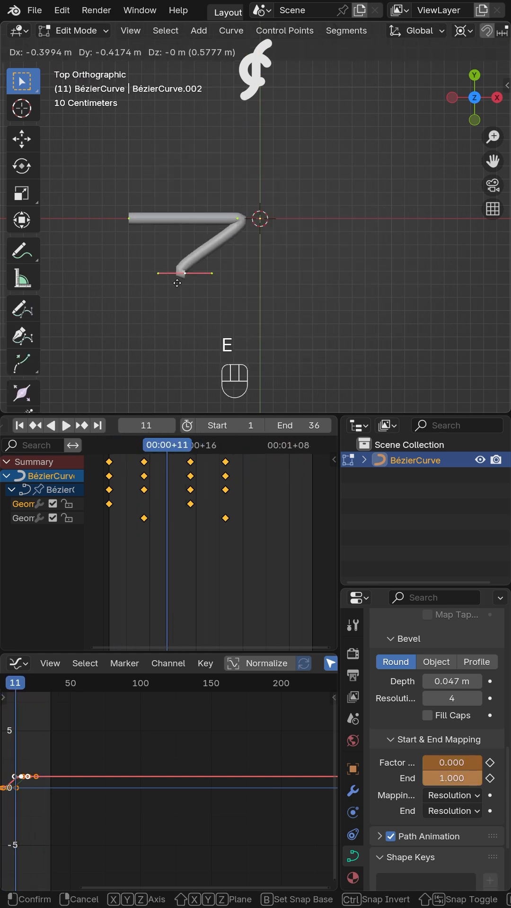
{"action": "key", "text": "r"}
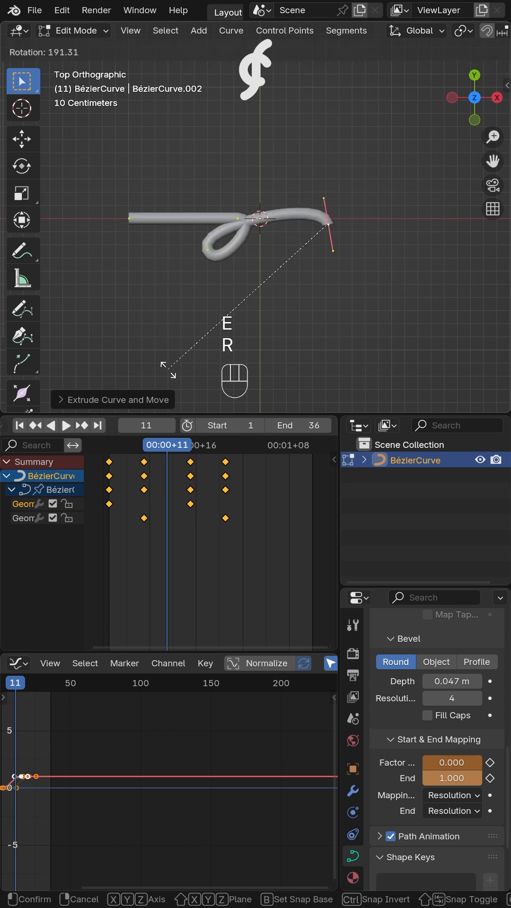
{"action": "key", "text": "s"}
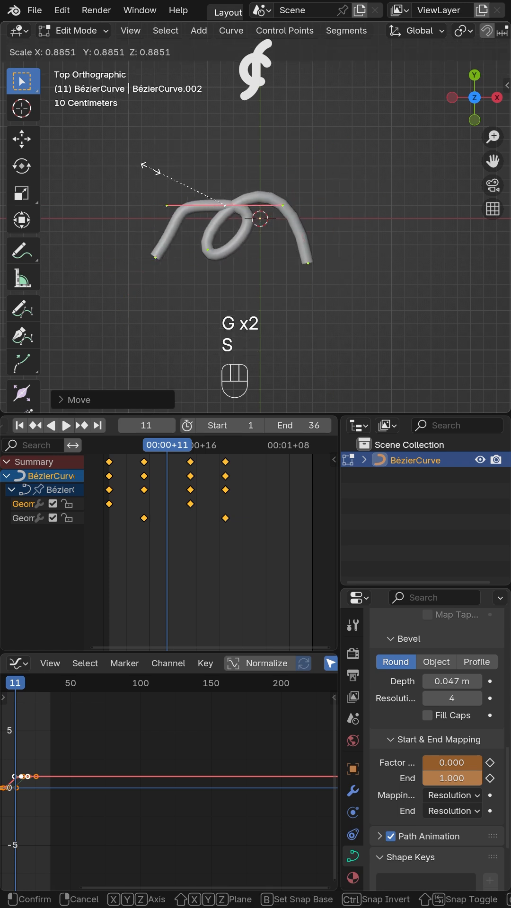
{"action": "key", "text": "r"}
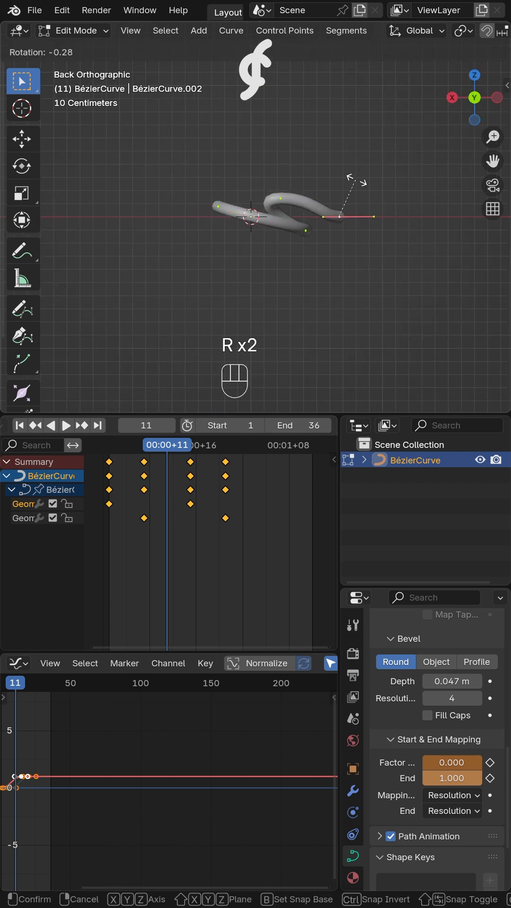
{"action": "key", "text": "g"}
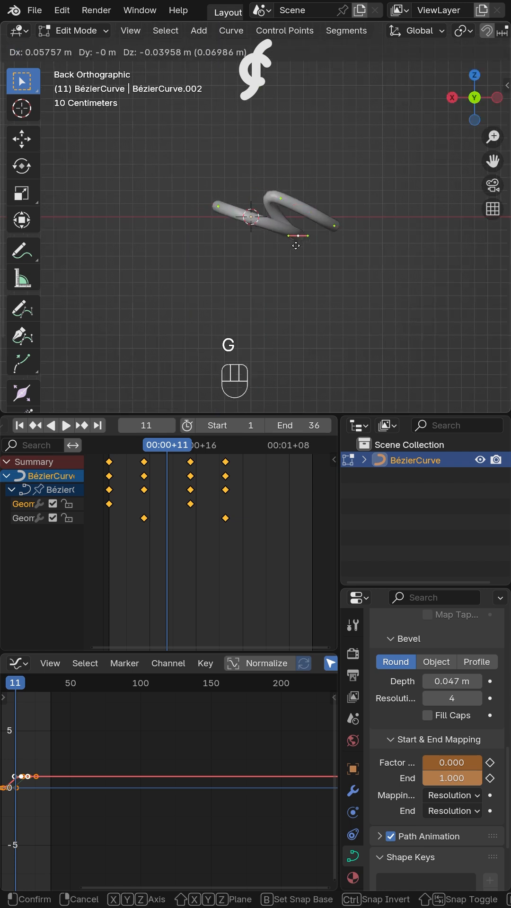